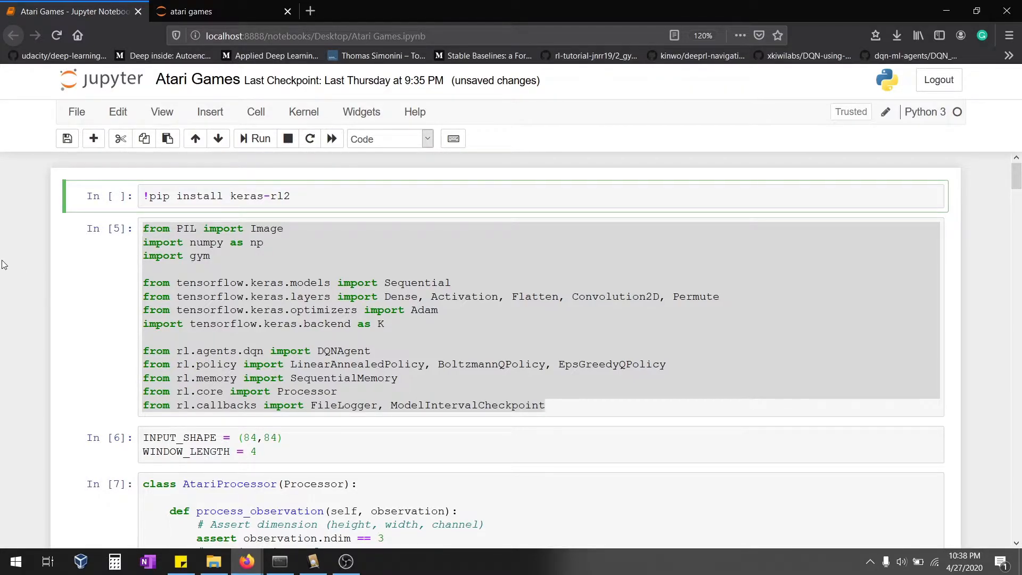
Highlight 'rl2' in the keras-rl2 install cell and 'tensorflow' in the imports
double_click(279, 196)
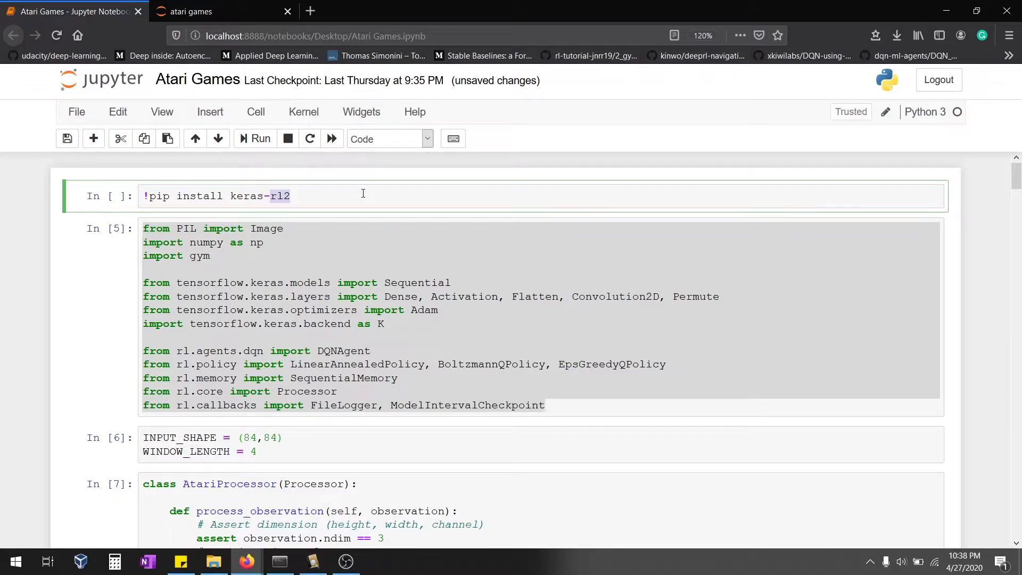
click(354, 310)
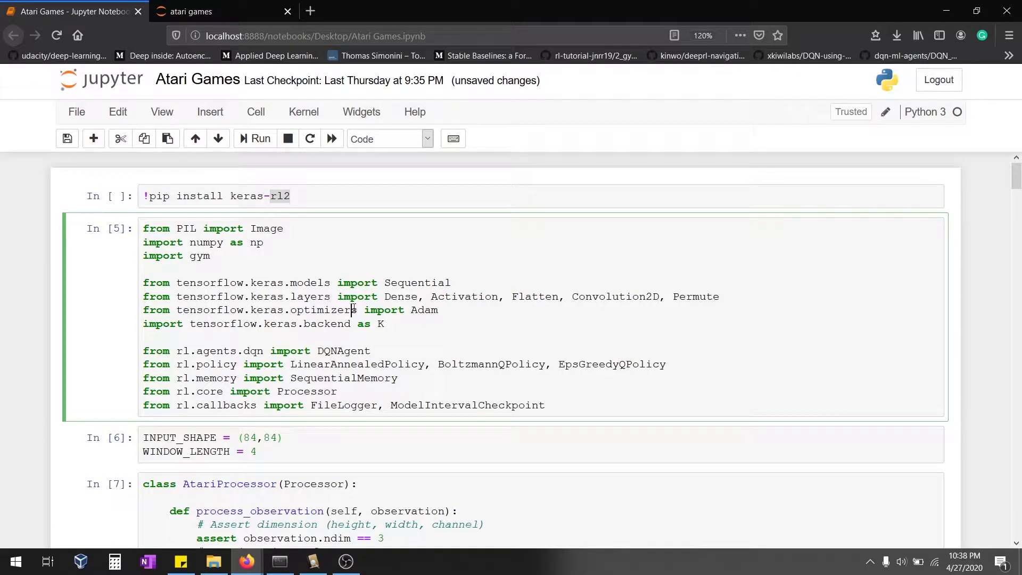
mouse_move(538, 353)
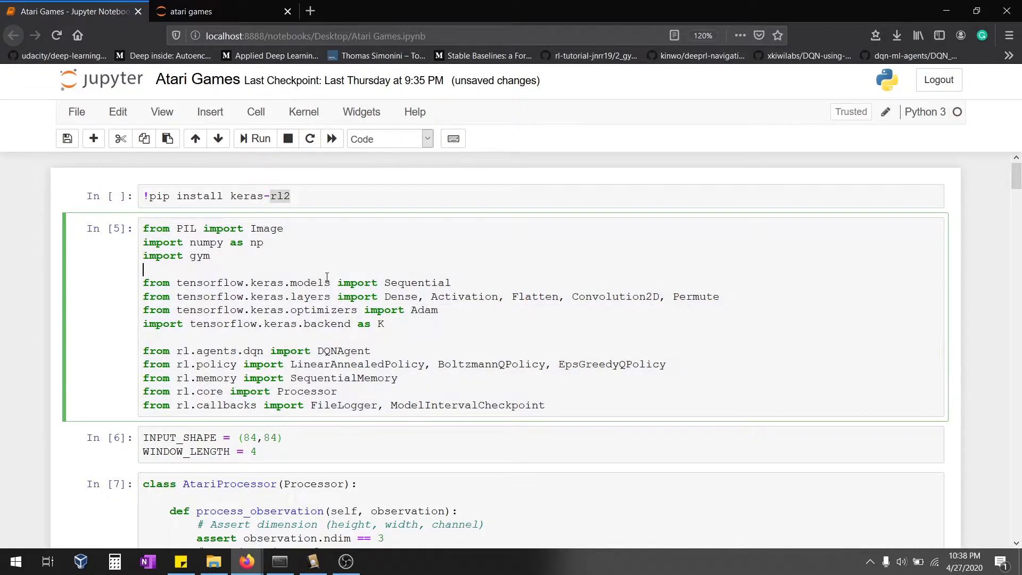
scroll(down, 3)
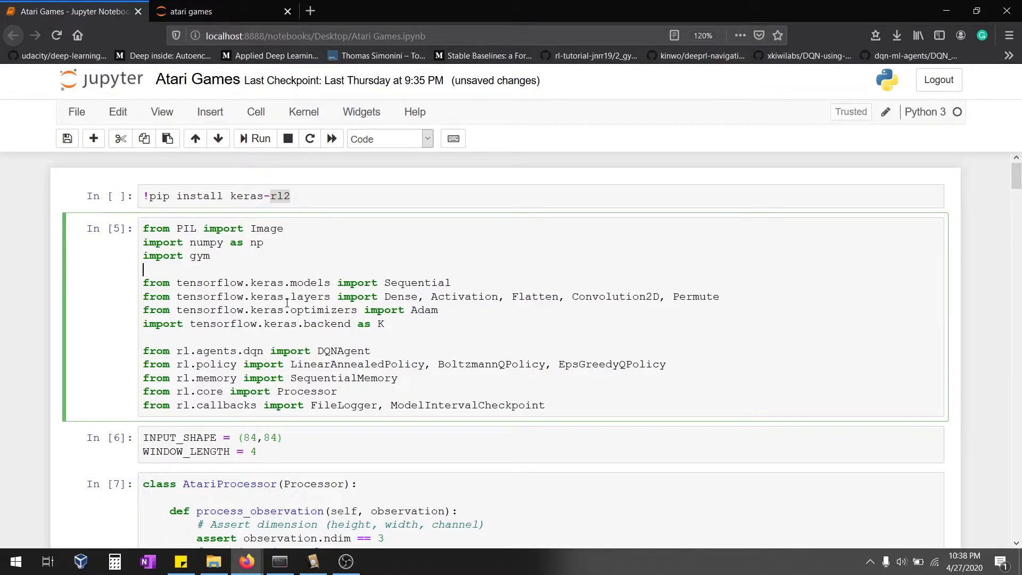
double_click(208, 282)
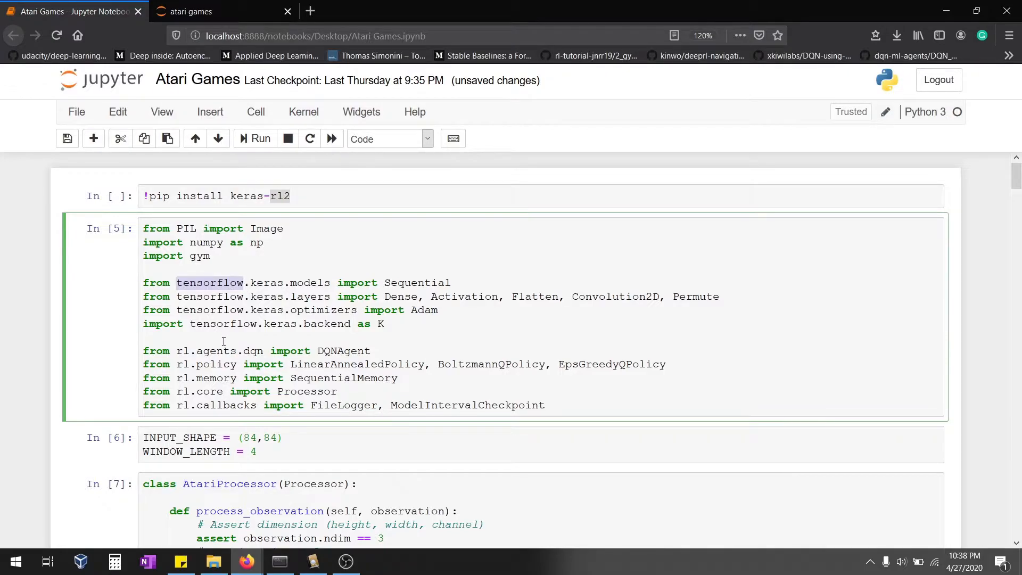
scroll(down, 3)
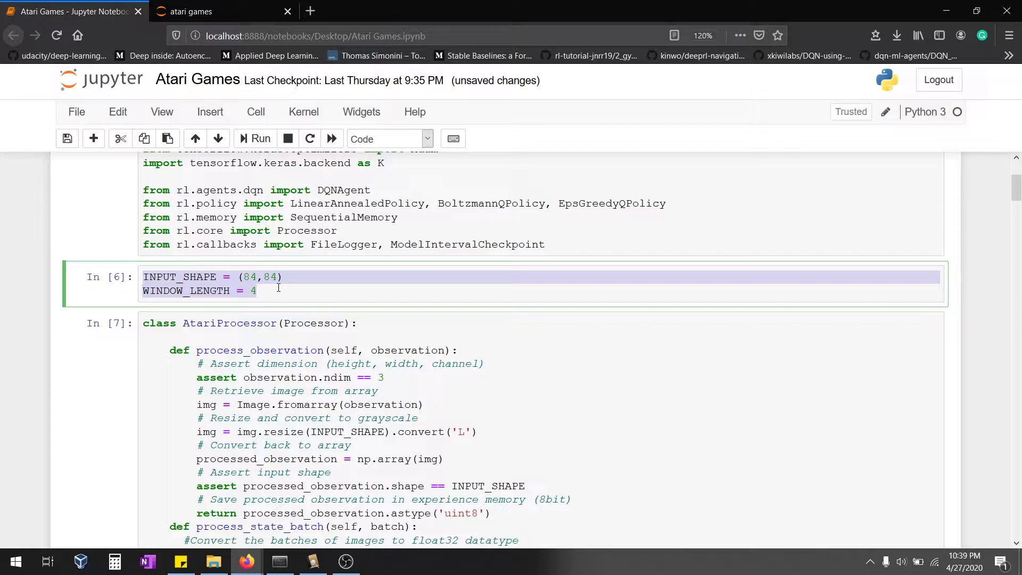
scroll(down, 3)
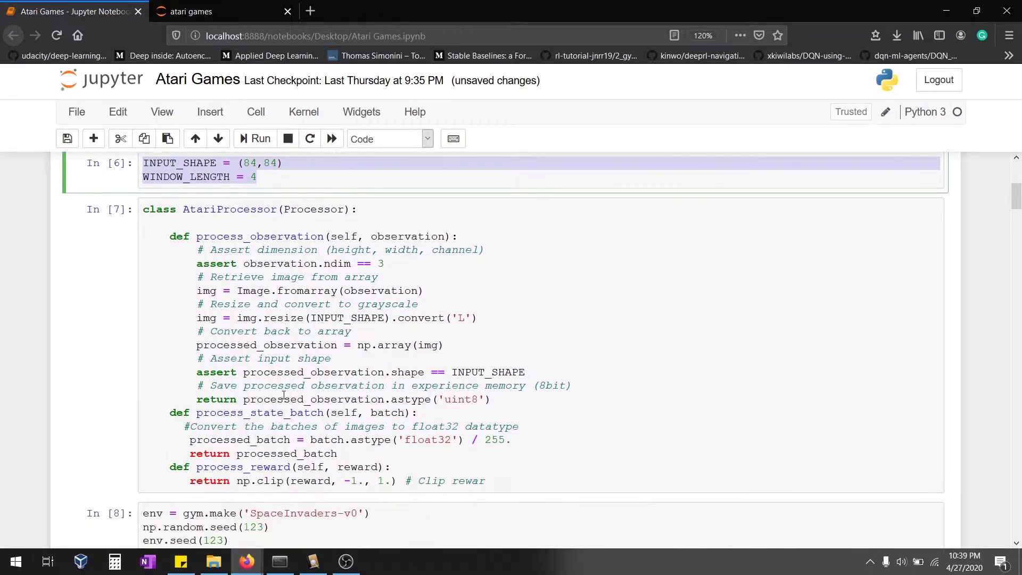
Review the AtariProcessor cell, marking the reward clipping line and its -1 lower bound
click(323, 413)
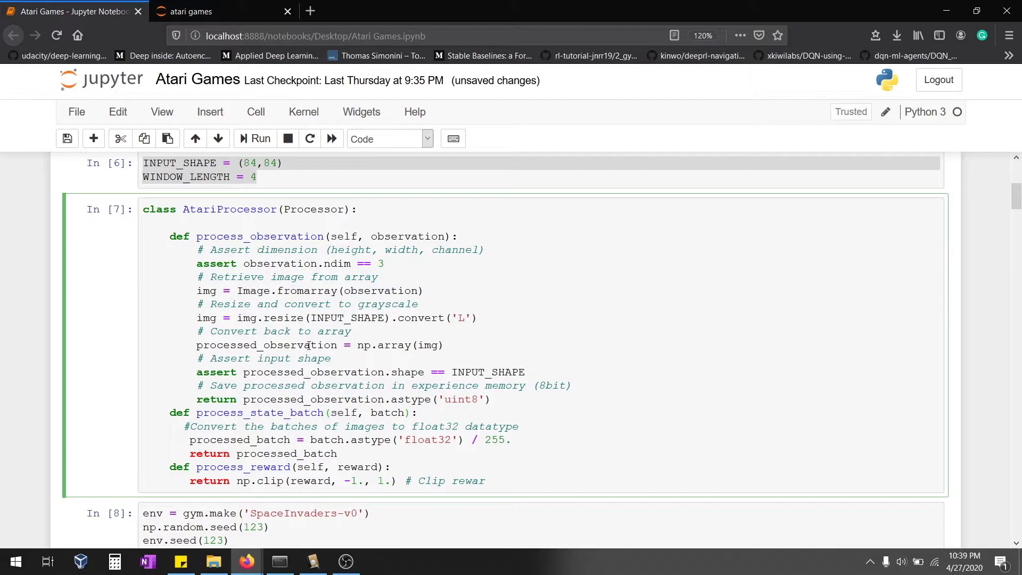
mouse_move(266, 241)
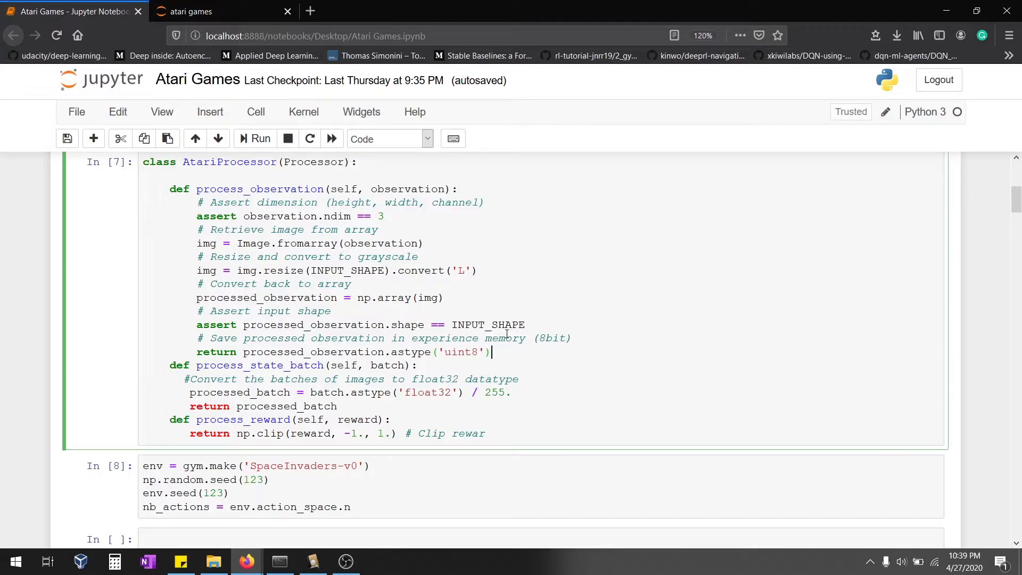
drag(183, 378, 511, 392)
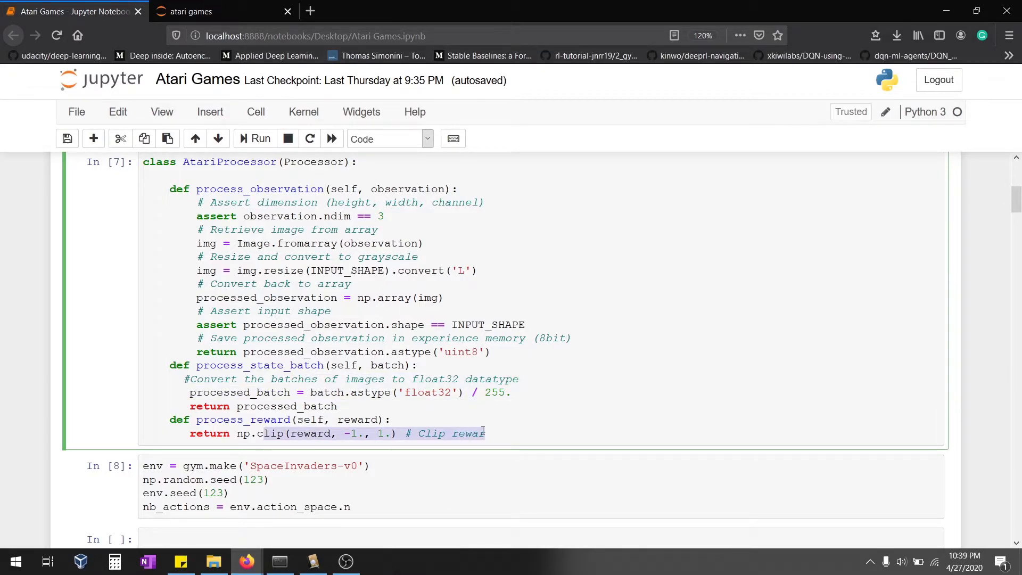
click(524, 440)
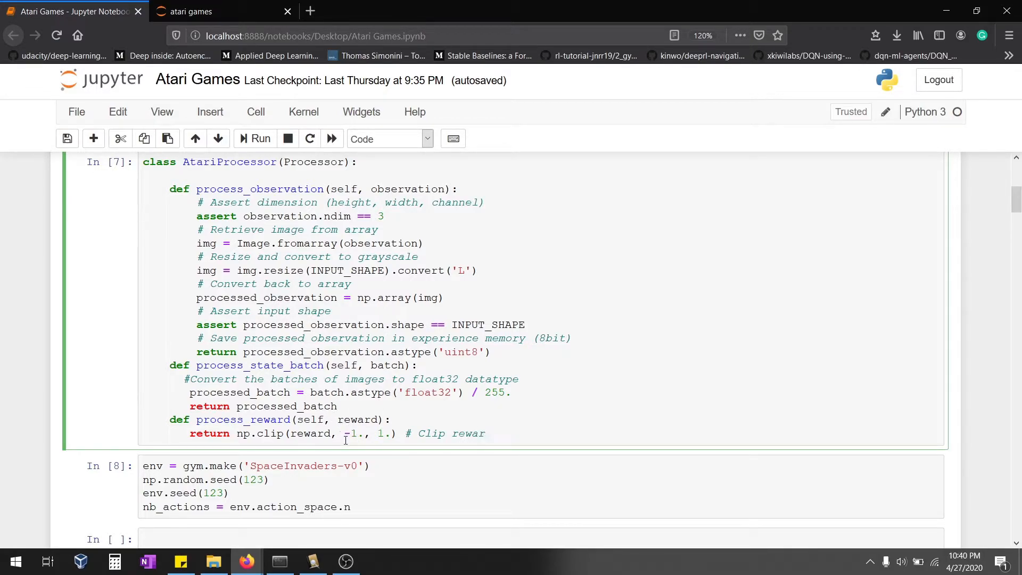
double_click(352, 434)
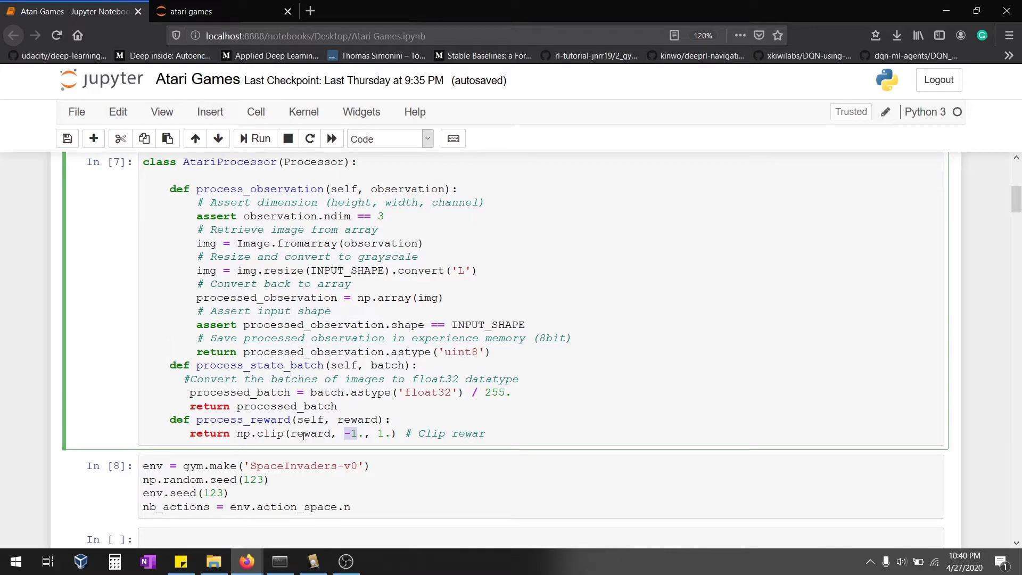
scroll(down, 3)
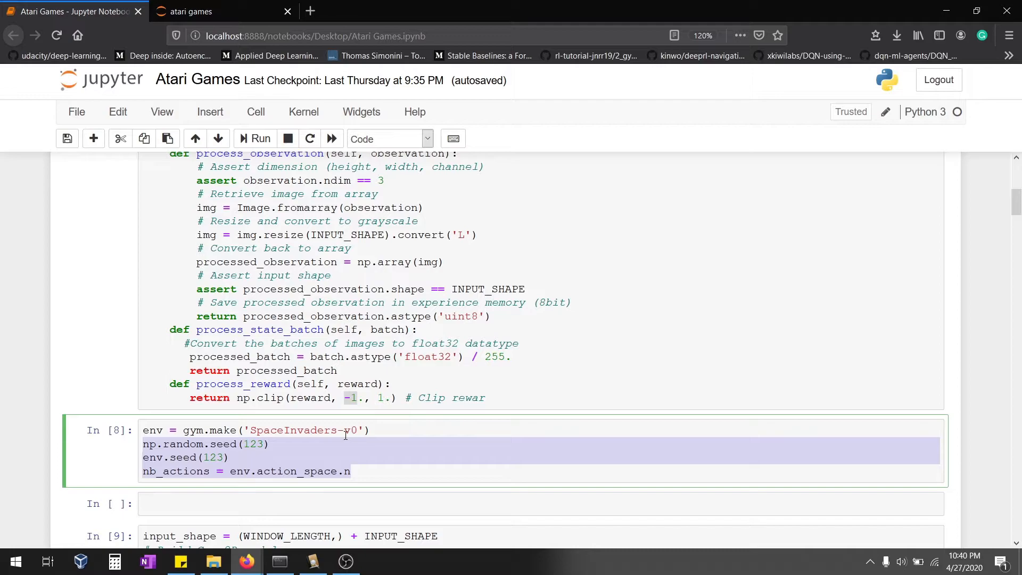
scroll(down, 3)
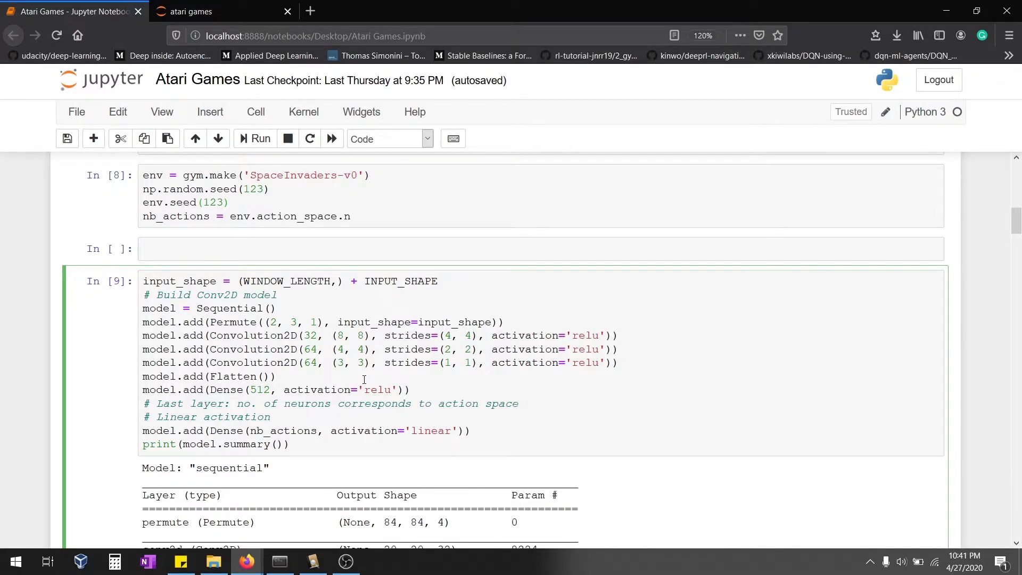
mouse_move(341, 403)
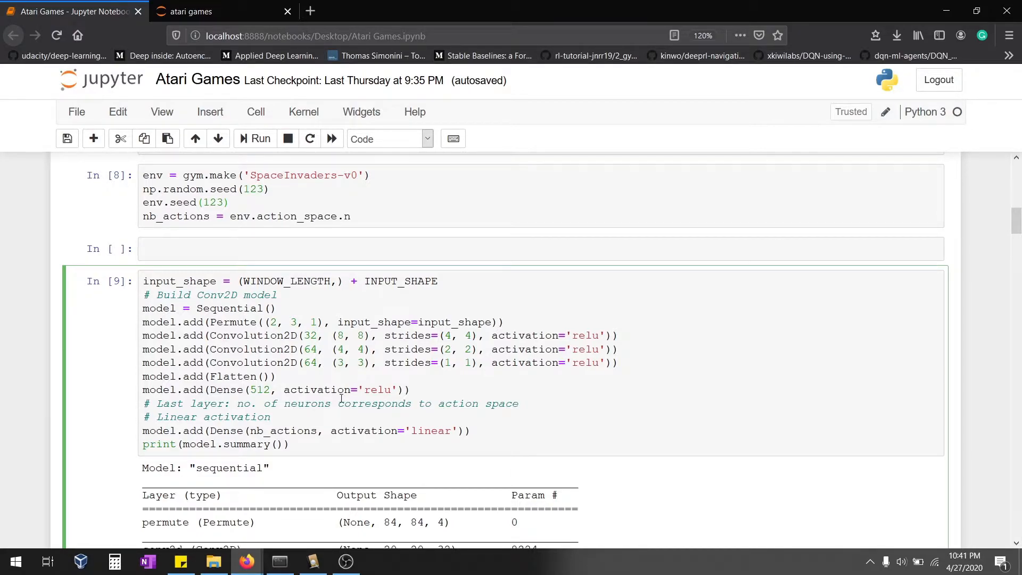
double_click(282, 431)
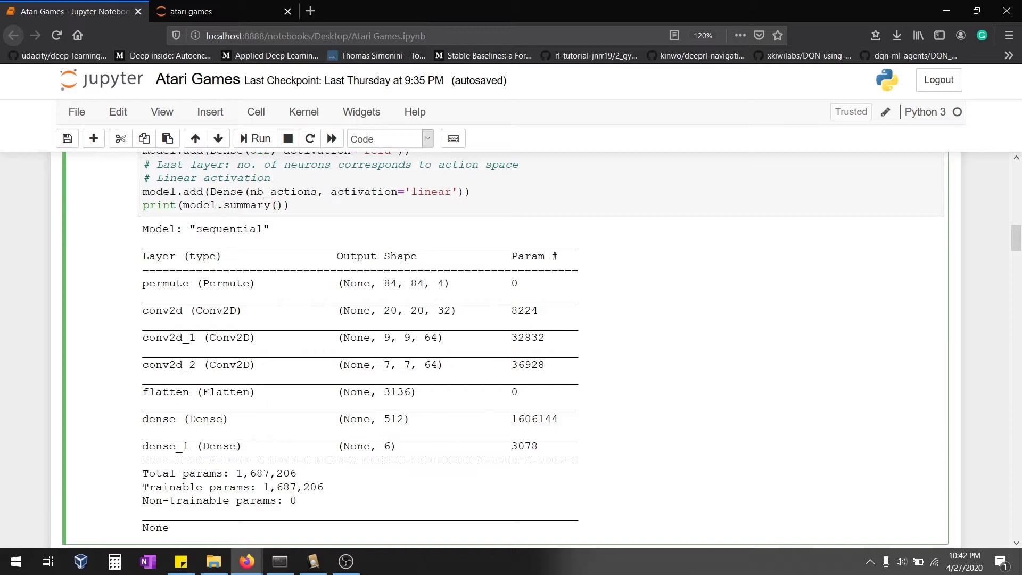
Highlight the SequentialMemory limit 1000000 and the EpsGreedyQPolicy epsilon settings
scroll(down, 3)
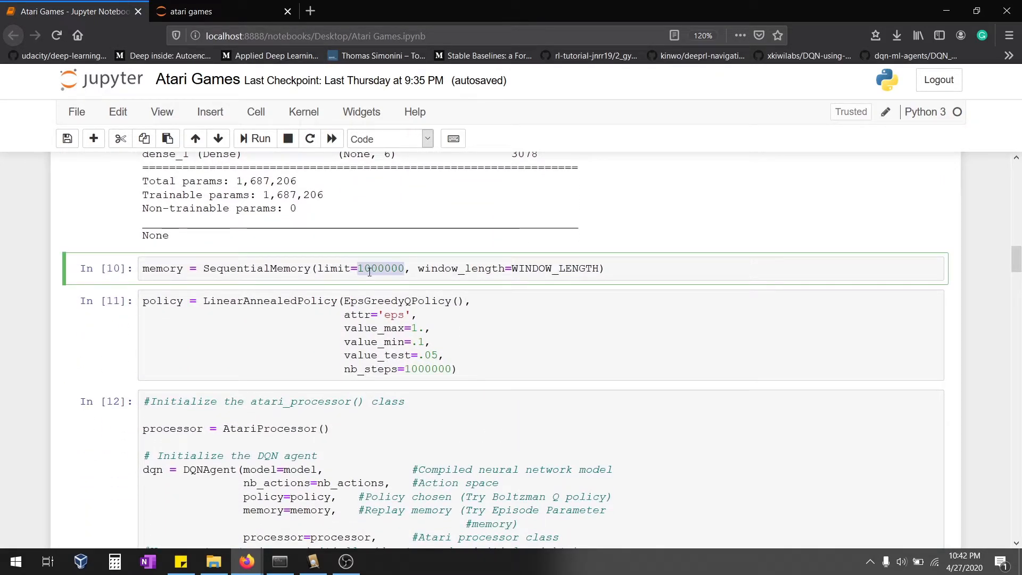
double_click(256, 269)
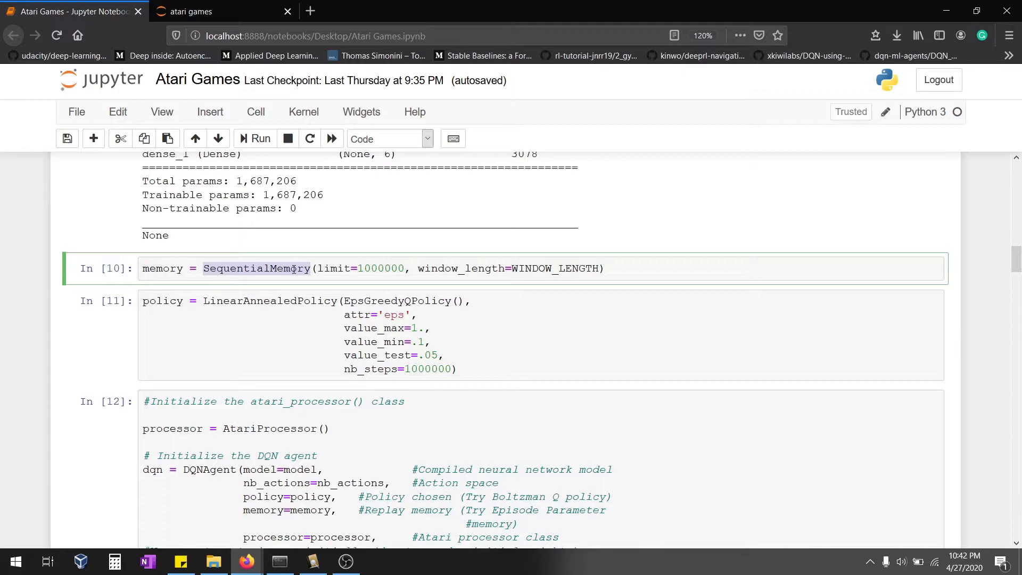
click(369, 328)
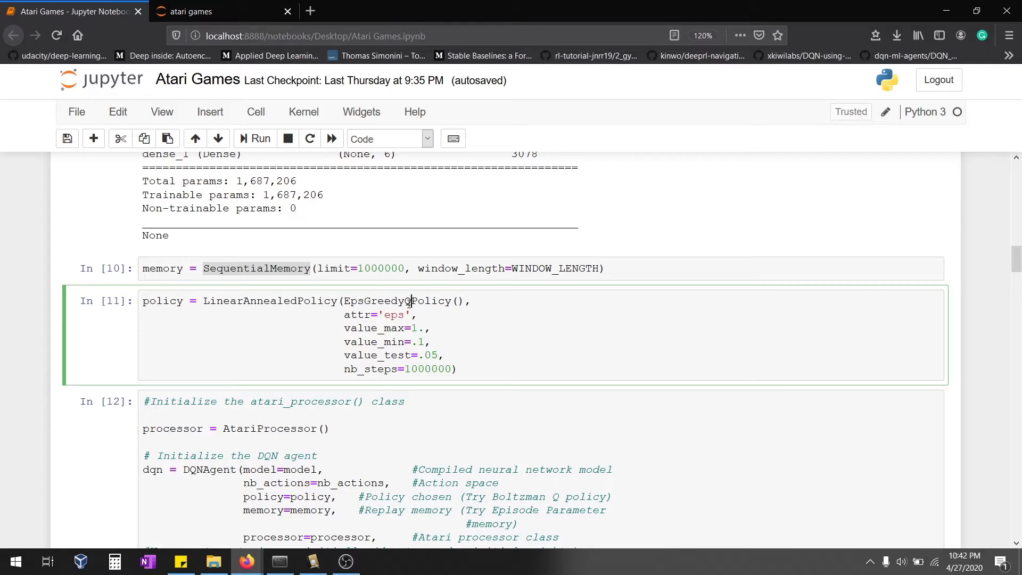
double_click(396, 301)
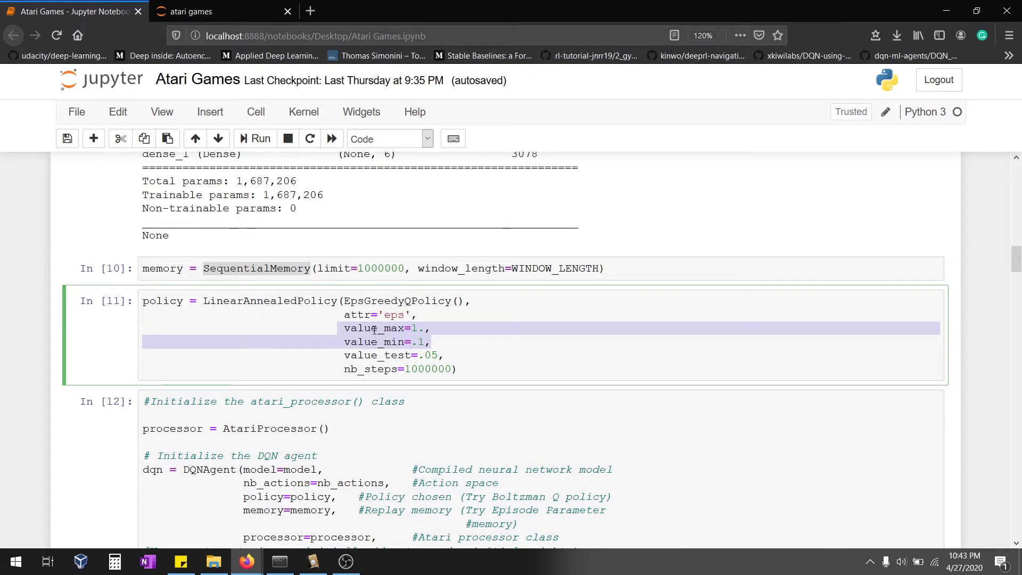
mouse_move(338, 331)
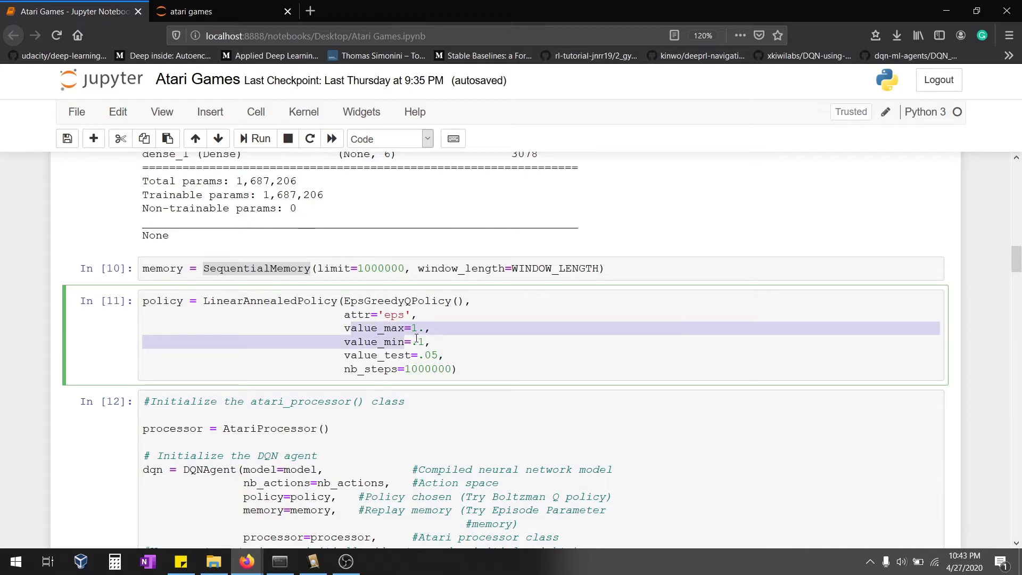
click(433, 342)
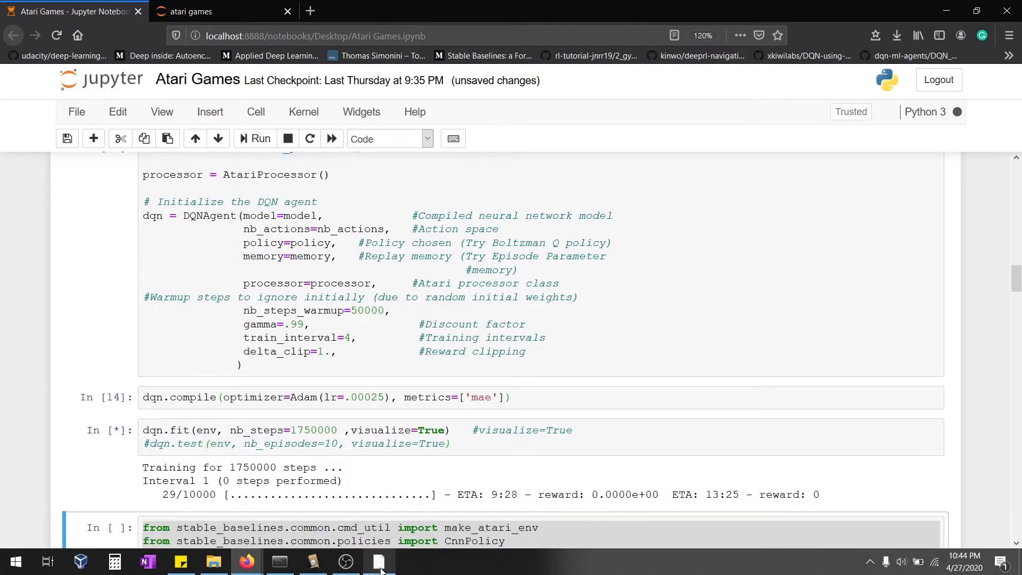
click(379, 562)
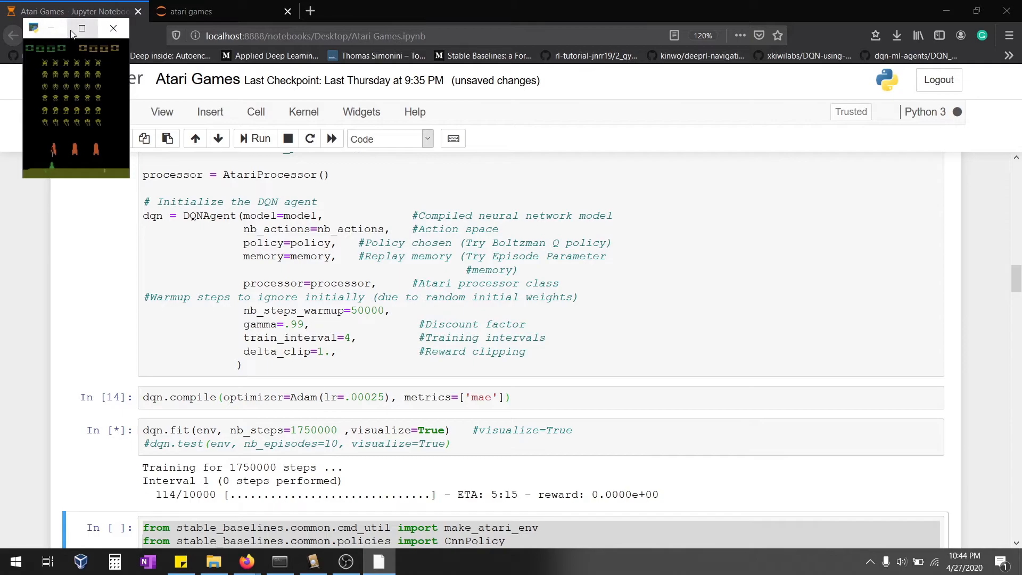
click(37, 29)
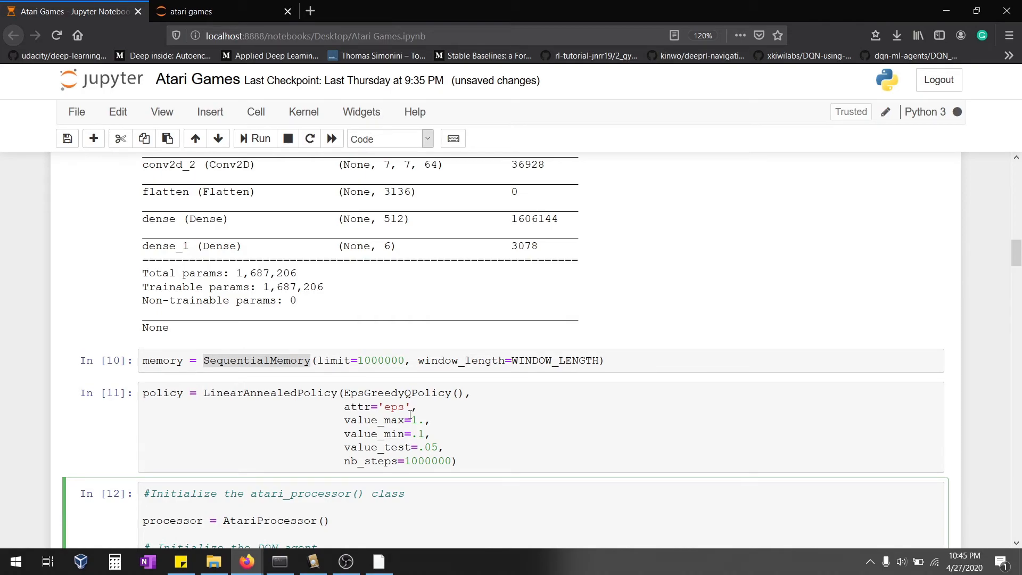
click(389, 420)
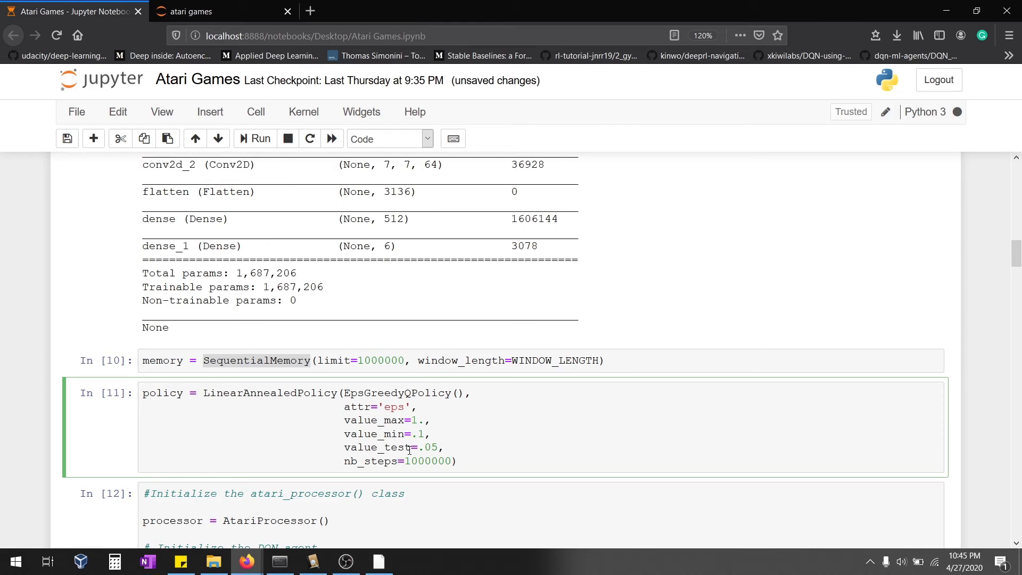
scroll(down, 3)
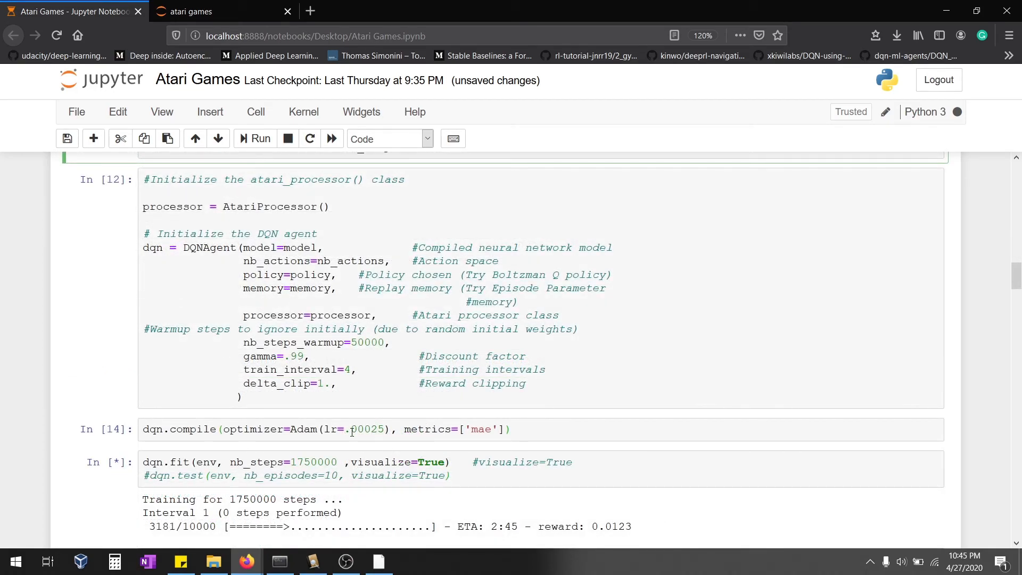